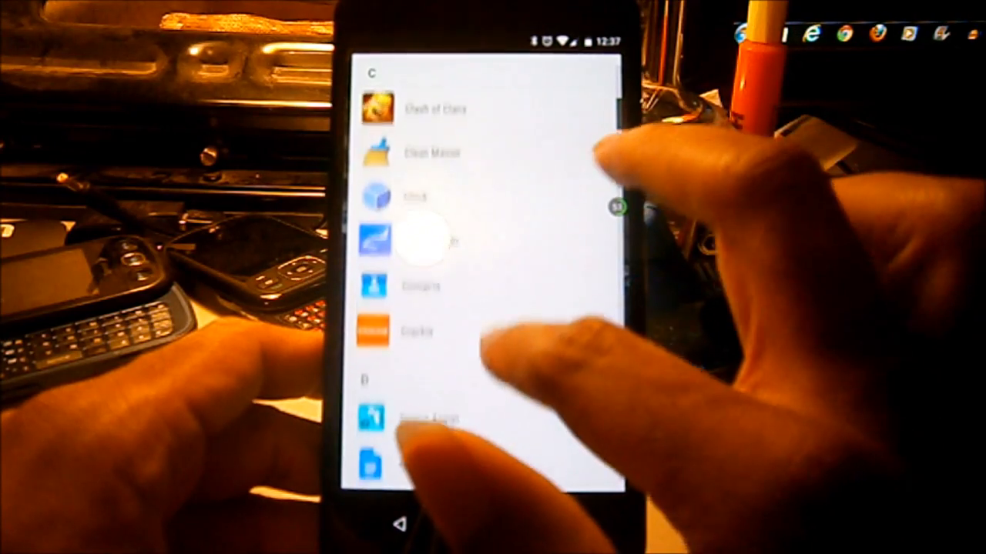
scroll("down", 3)
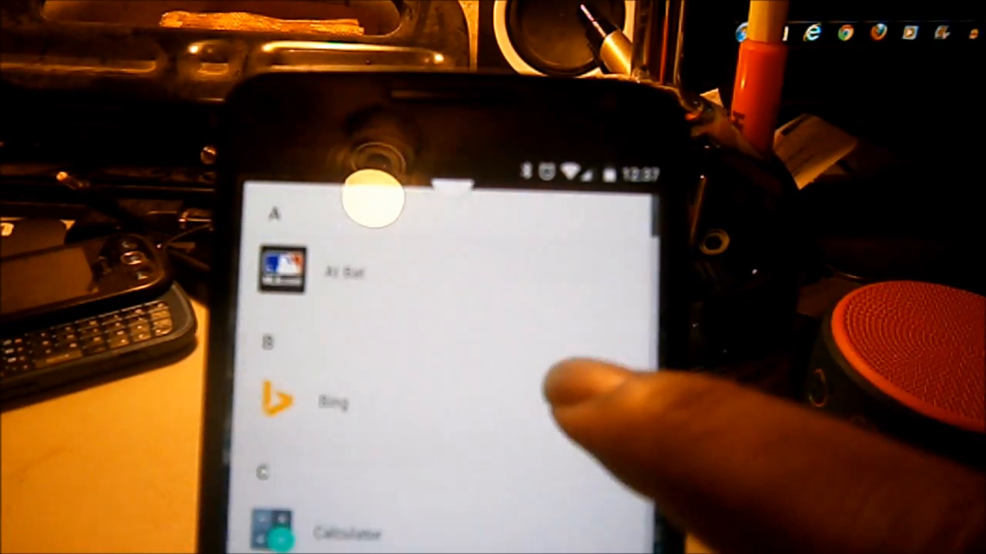
scroll("up", 3)
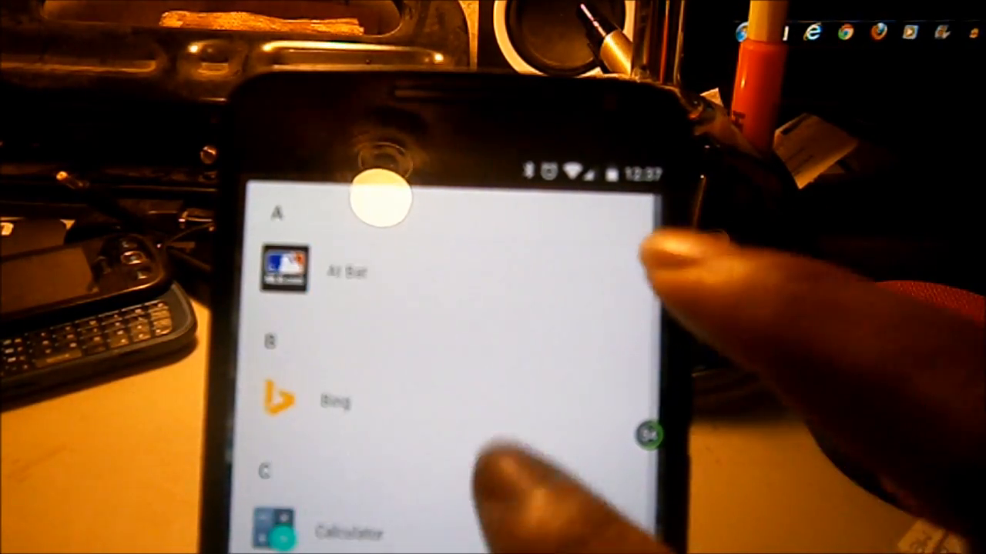
scroll("up", 3)
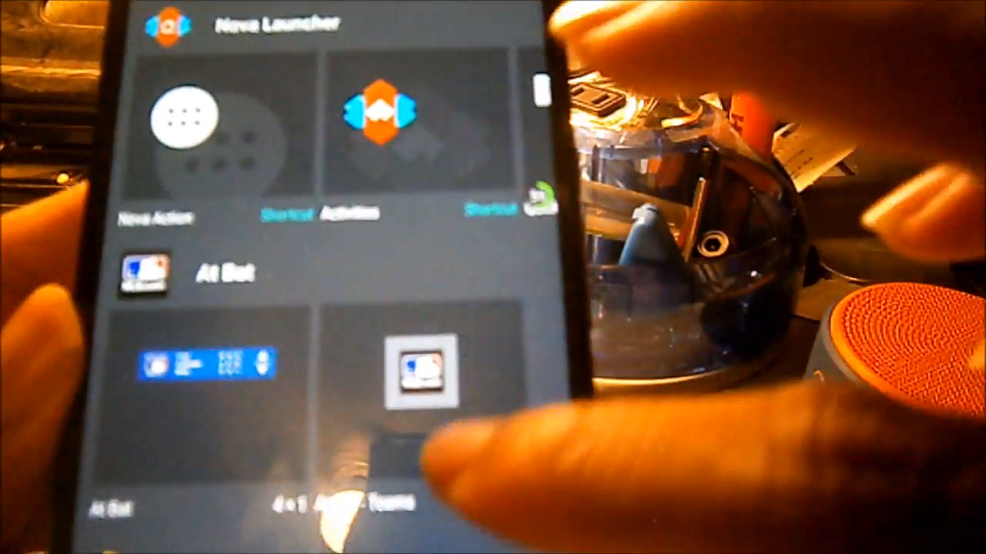
scroll("down", 3)
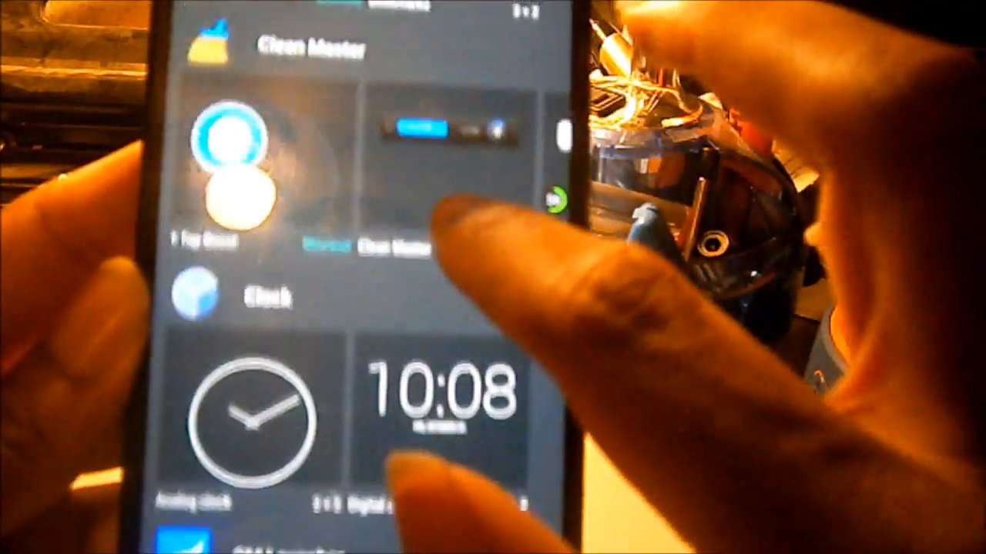
scroll("down", 3)
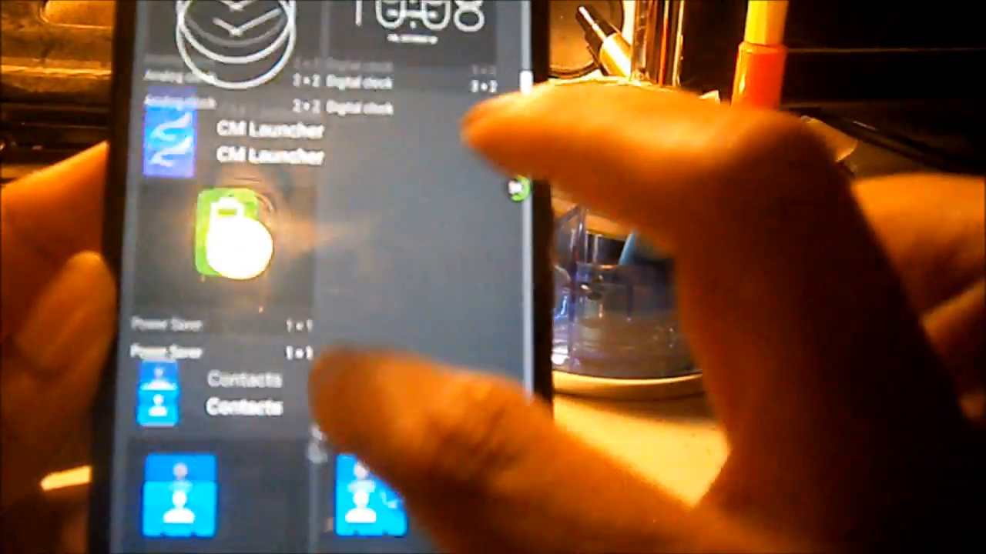